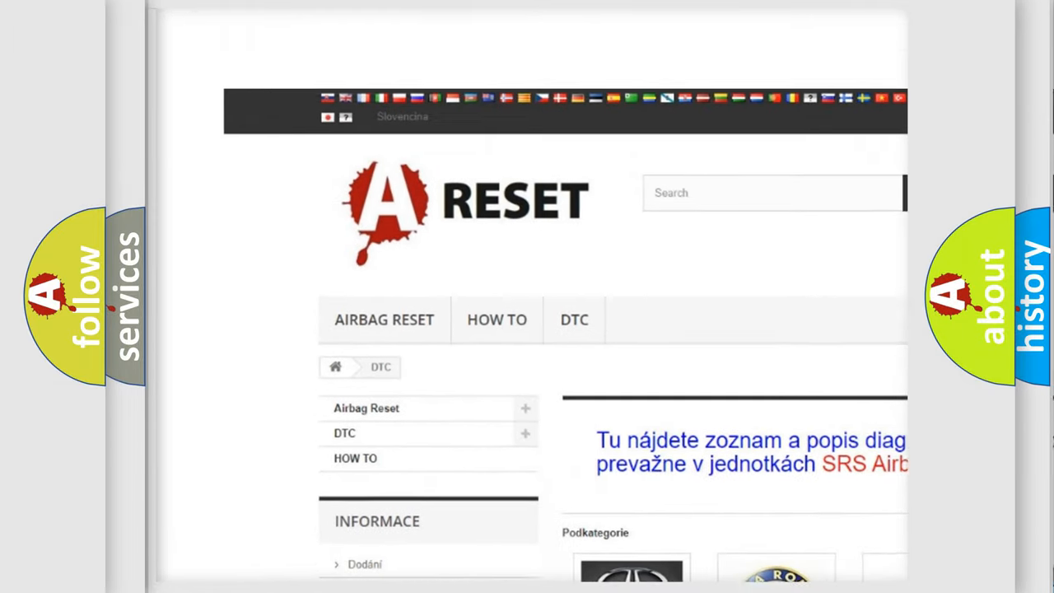
Step: Scroll the DTC brand grid to the Jeep logo and open the Jeep DTC code listing
scroll(down, 3)
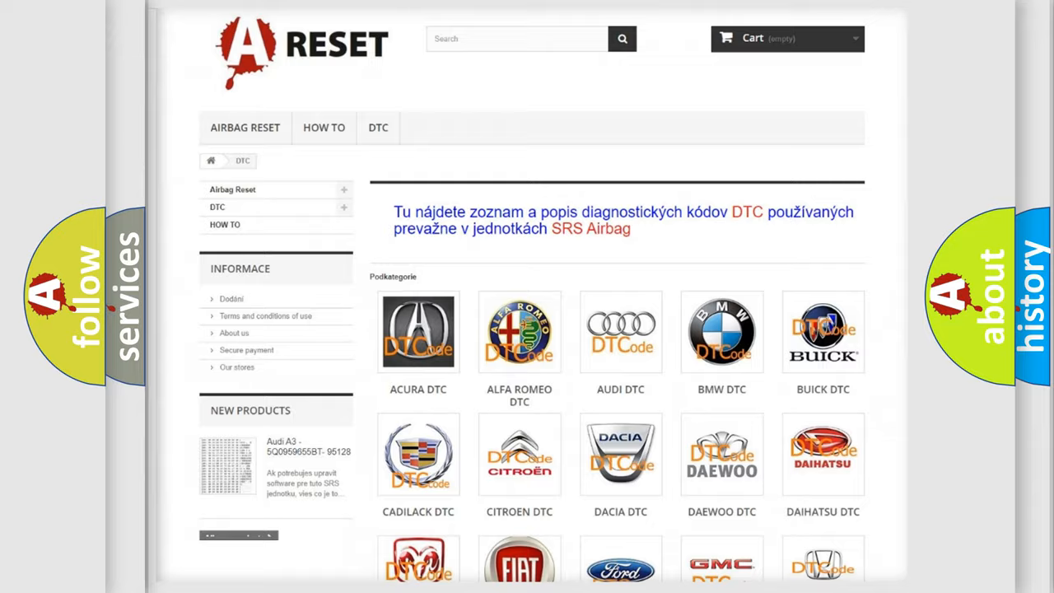
scroll(down, 3)
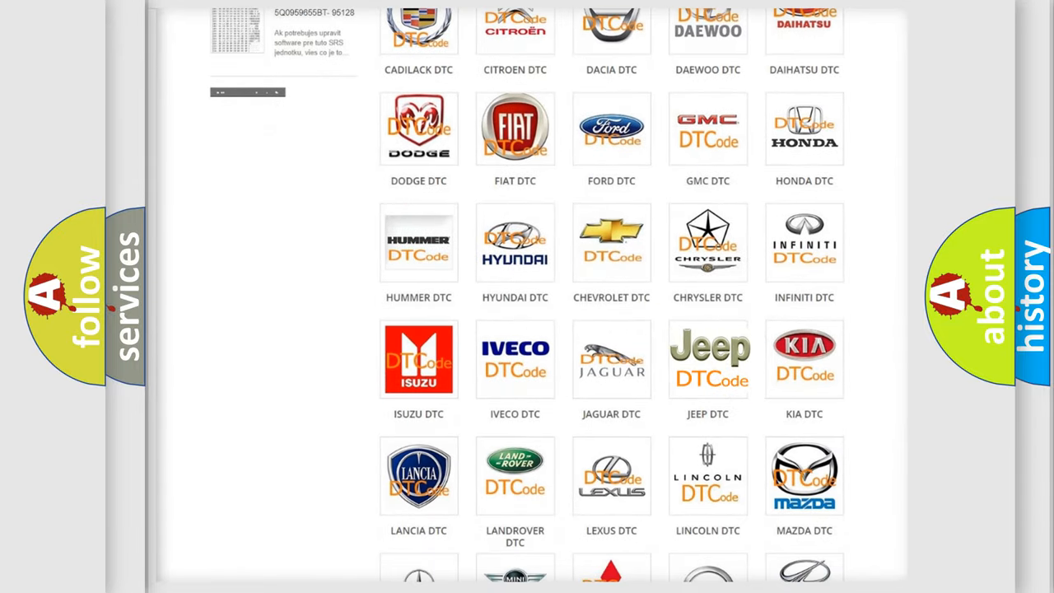
click(709, 359)
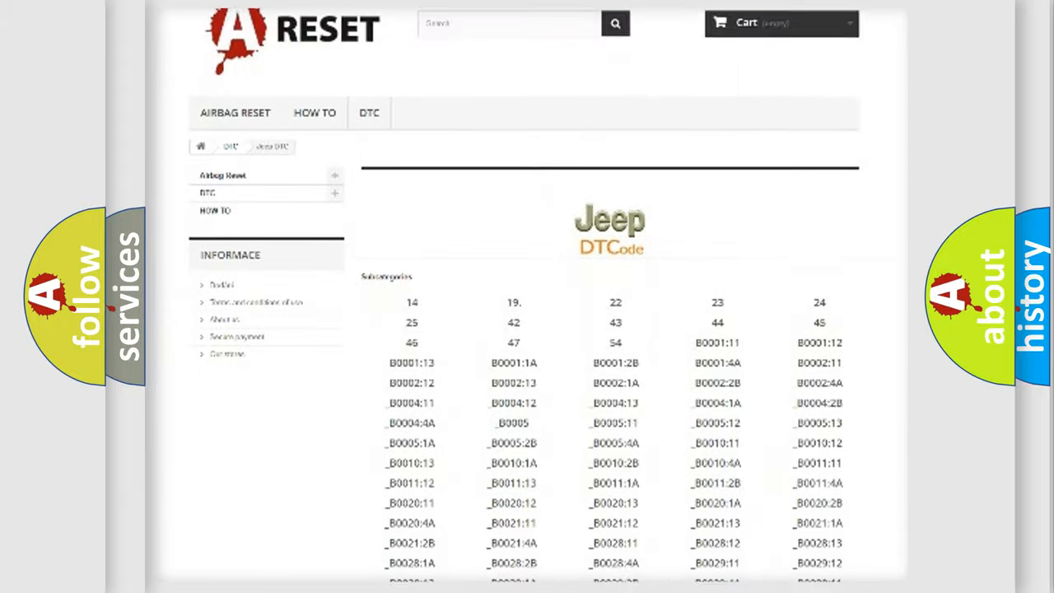
scroll(down, 3)
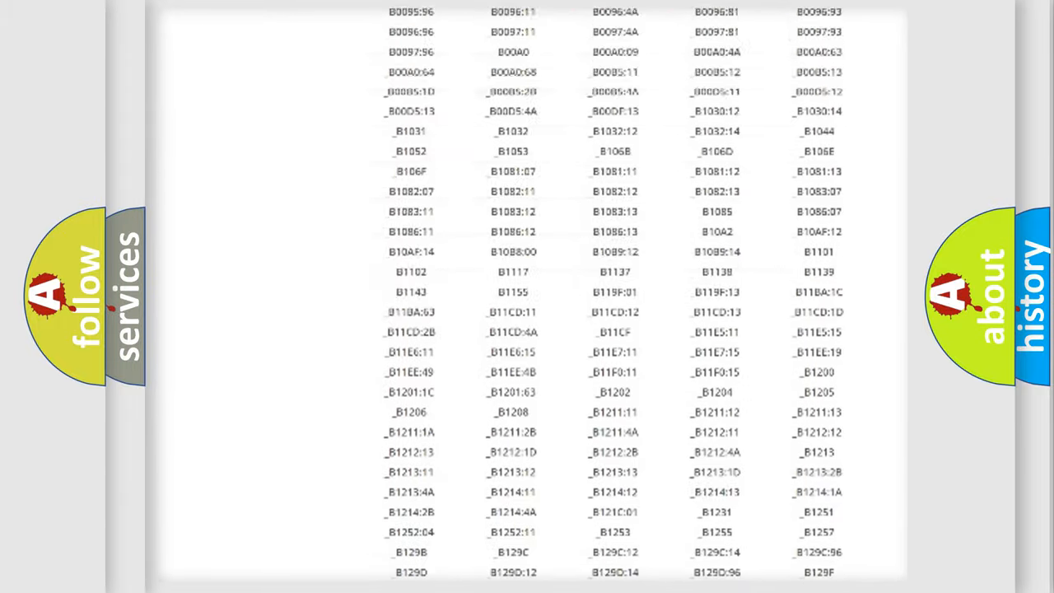
scroll(up, 3)
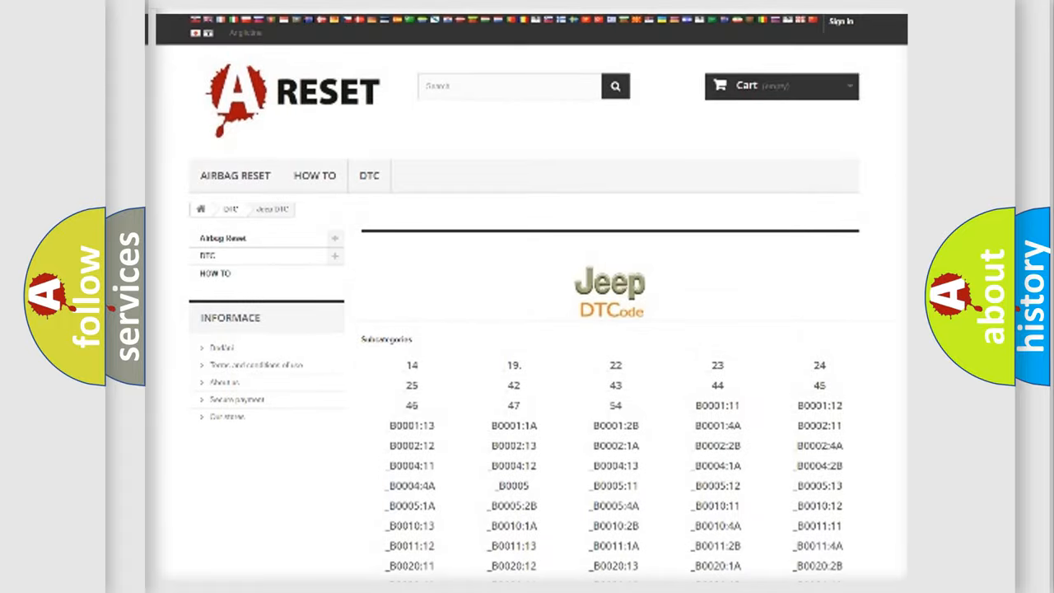